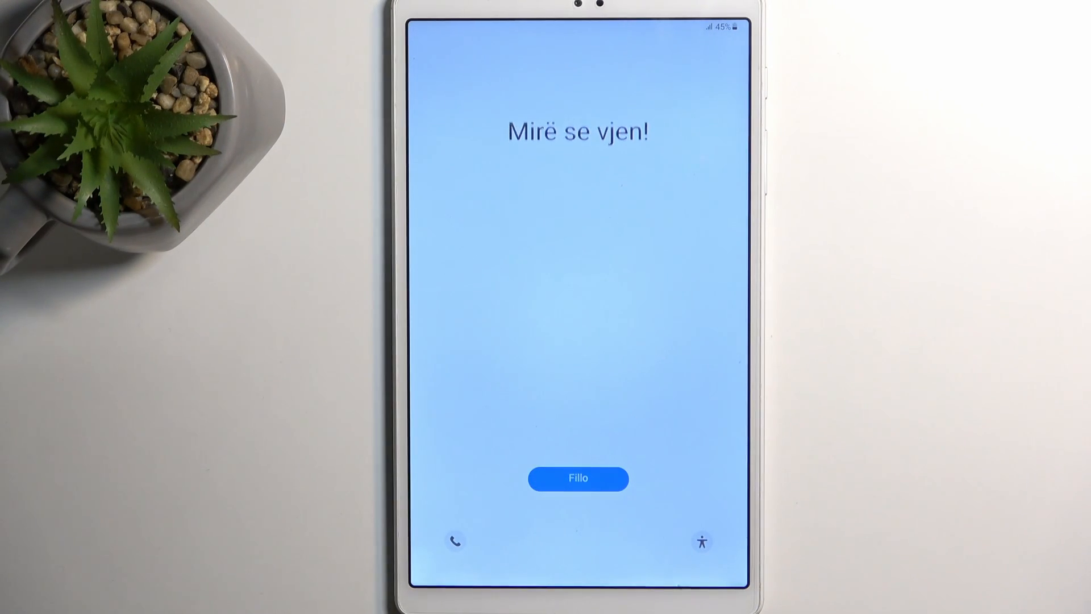
Step: Start setup from the welcome screen with English (Australia) as the tablet language
left_click(577, 478)
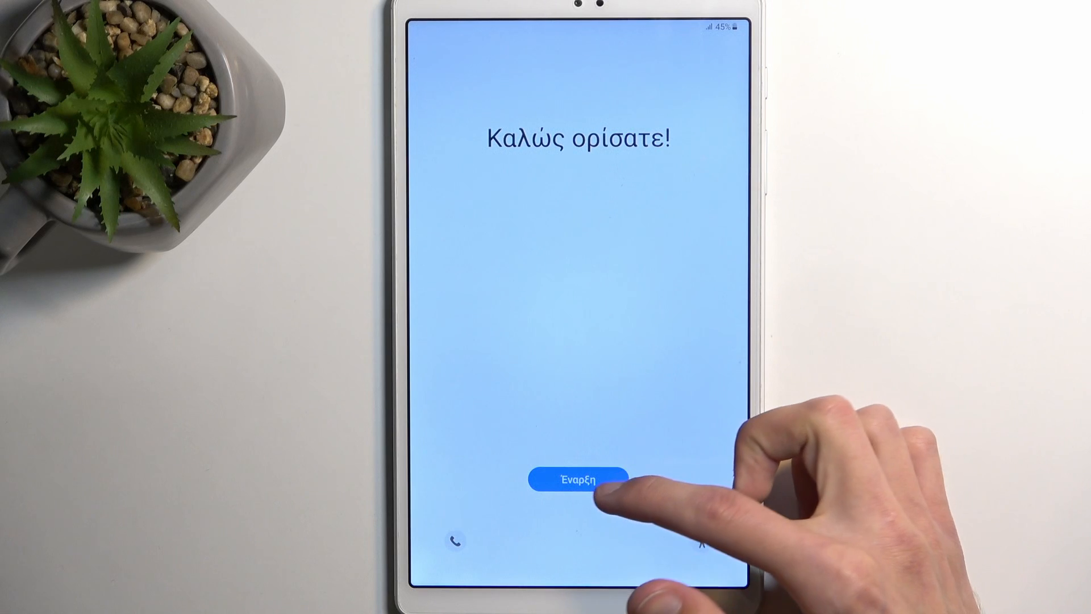
left_click(578, 479)
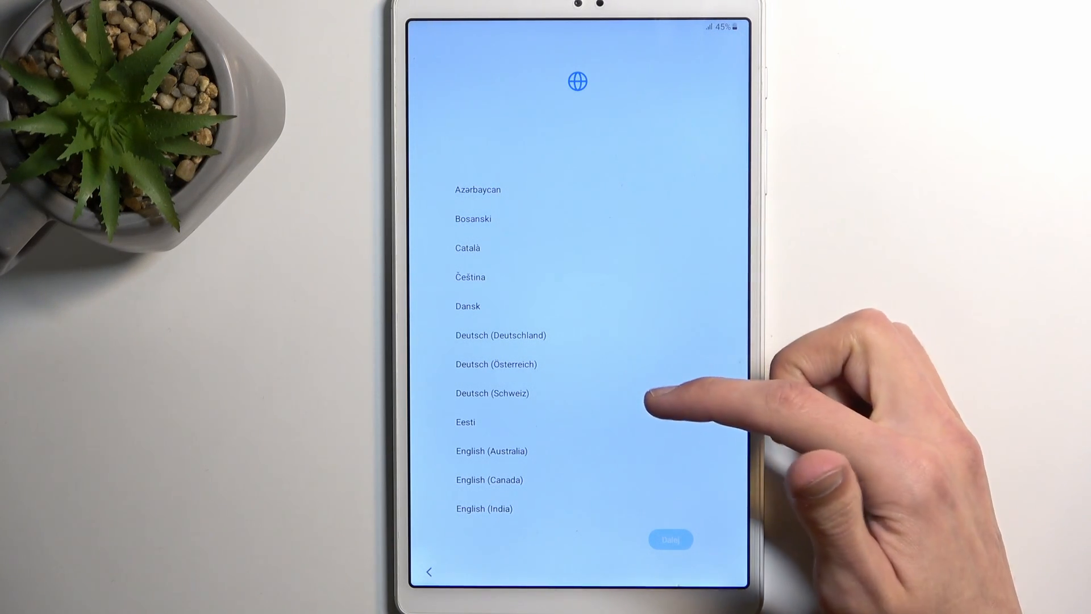
left_click(491, 451)
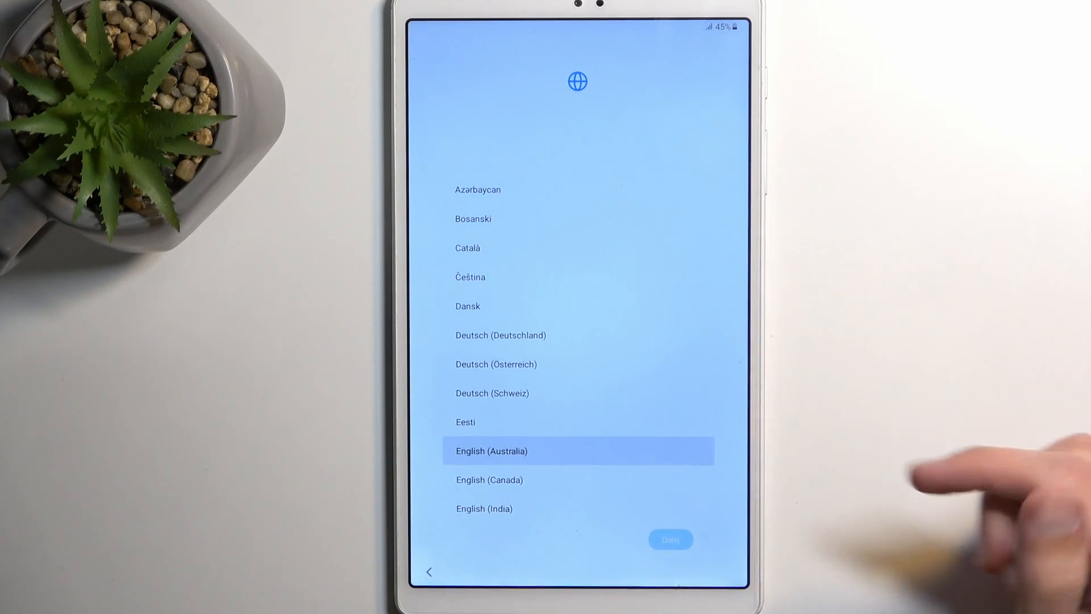
left_click(492, 452)
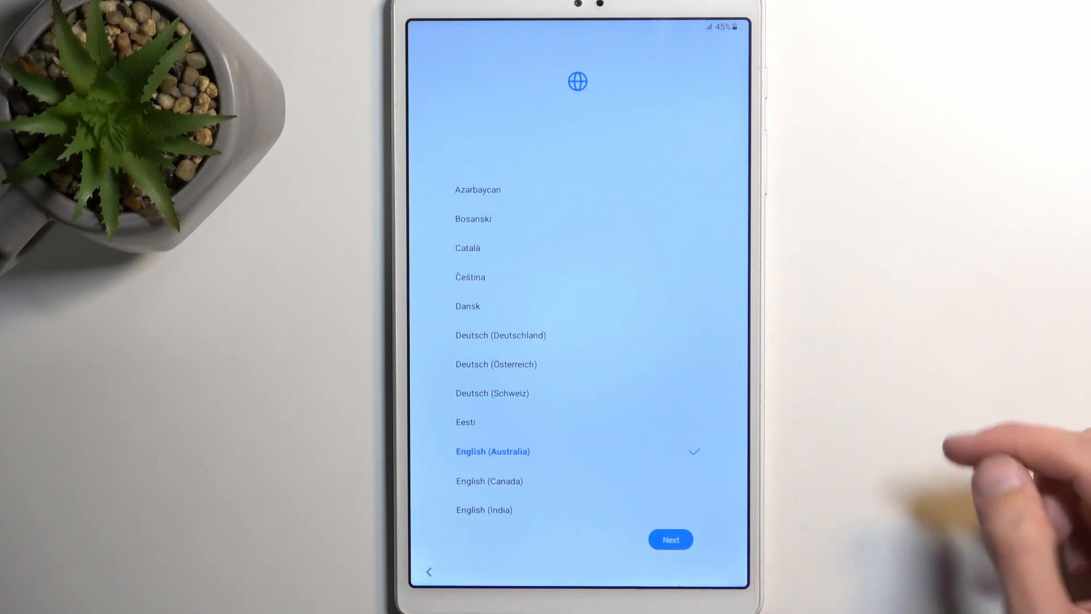
left_click(671, 539)
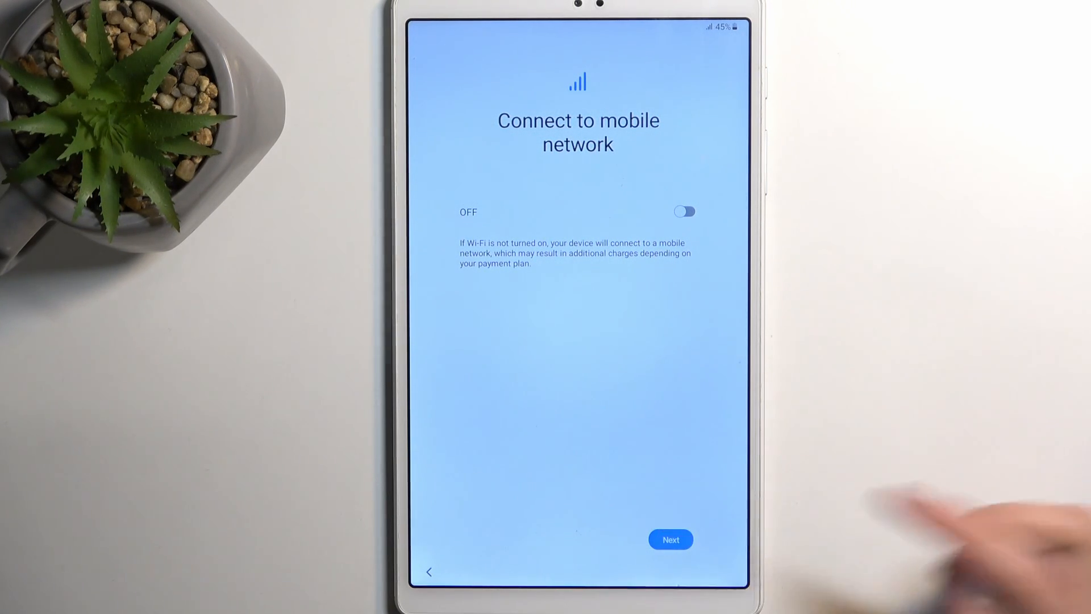
Step: Leave mobile data off and agree to the End User Licence Agreement without diagnostic sharing
left_click(671, 539)
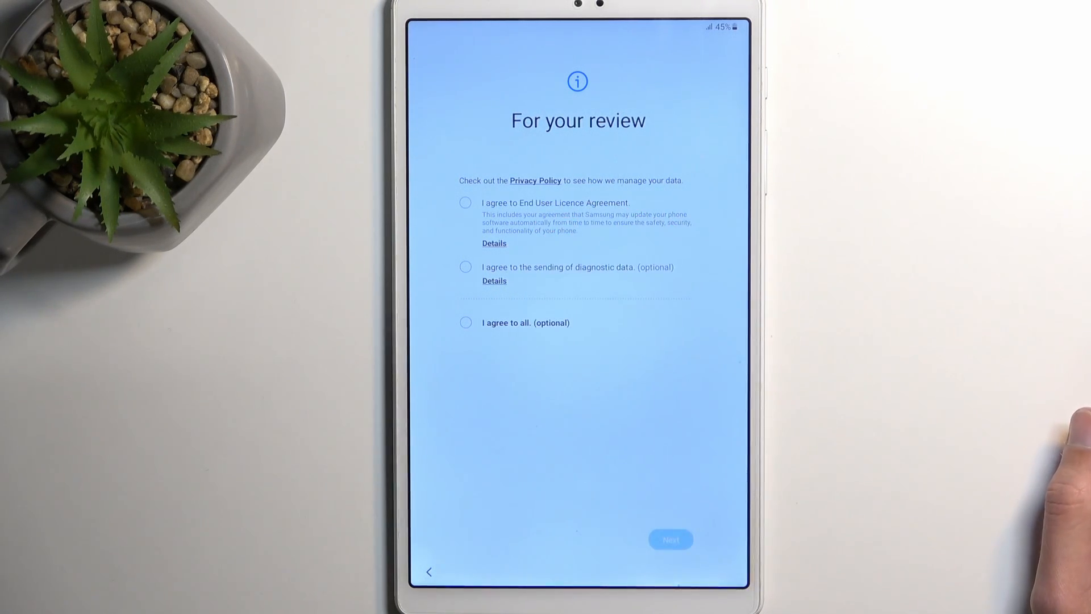
left_click(465, 202)
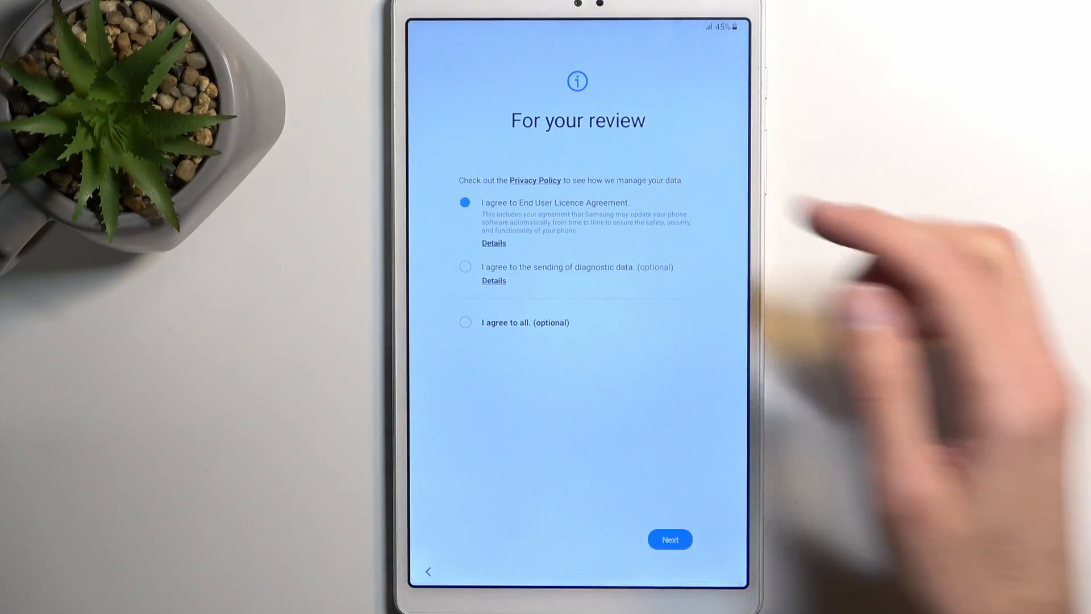
left_click(464, 203)
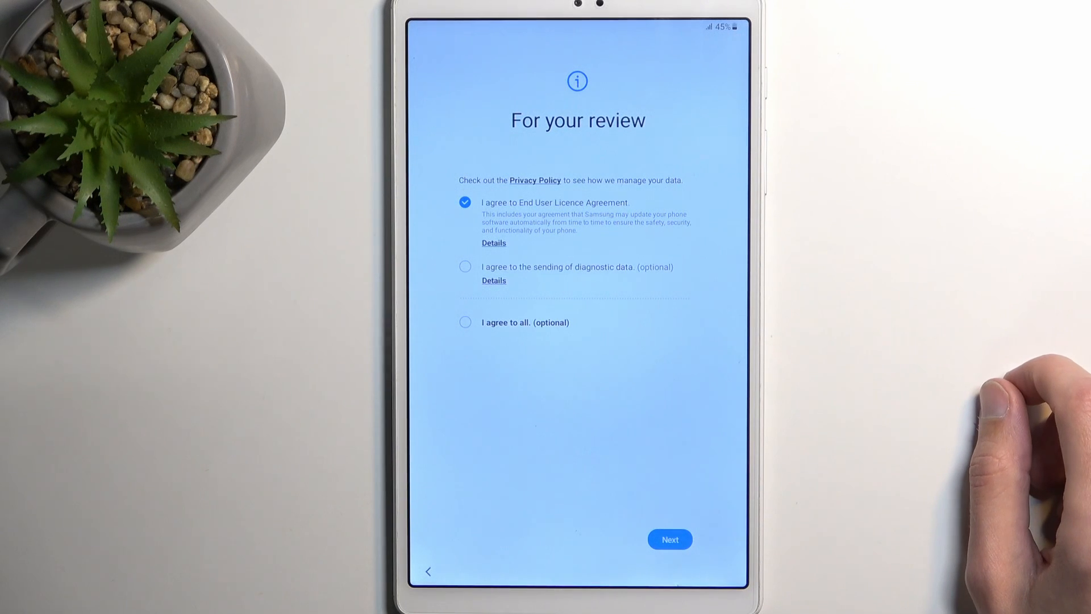
left_click(670, 539)
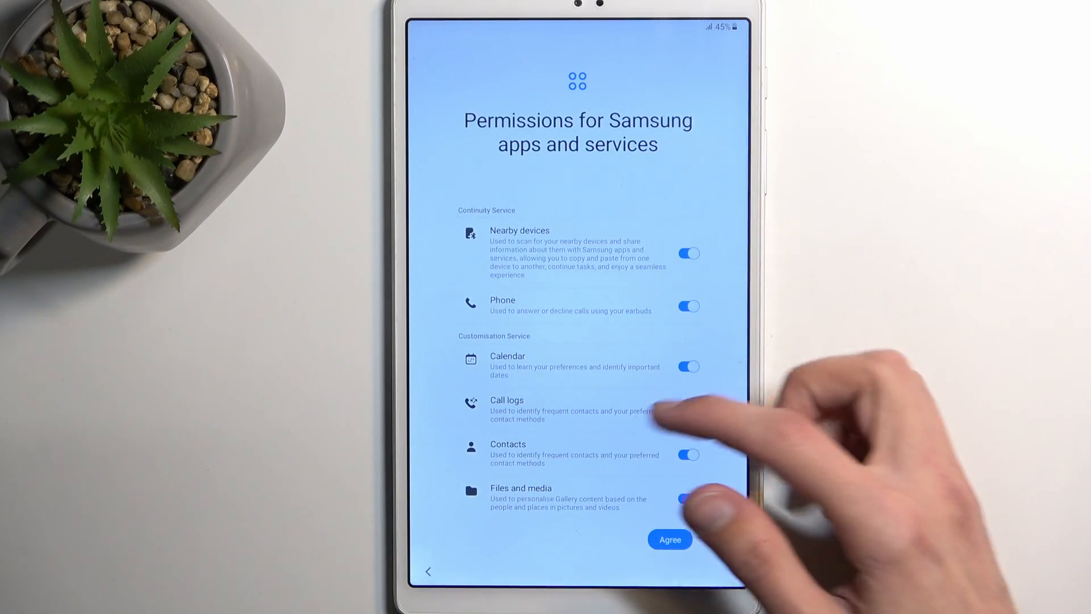
Step: Switch off the Location permission for Samsung services and agree to the rest
scroll("down", 3)
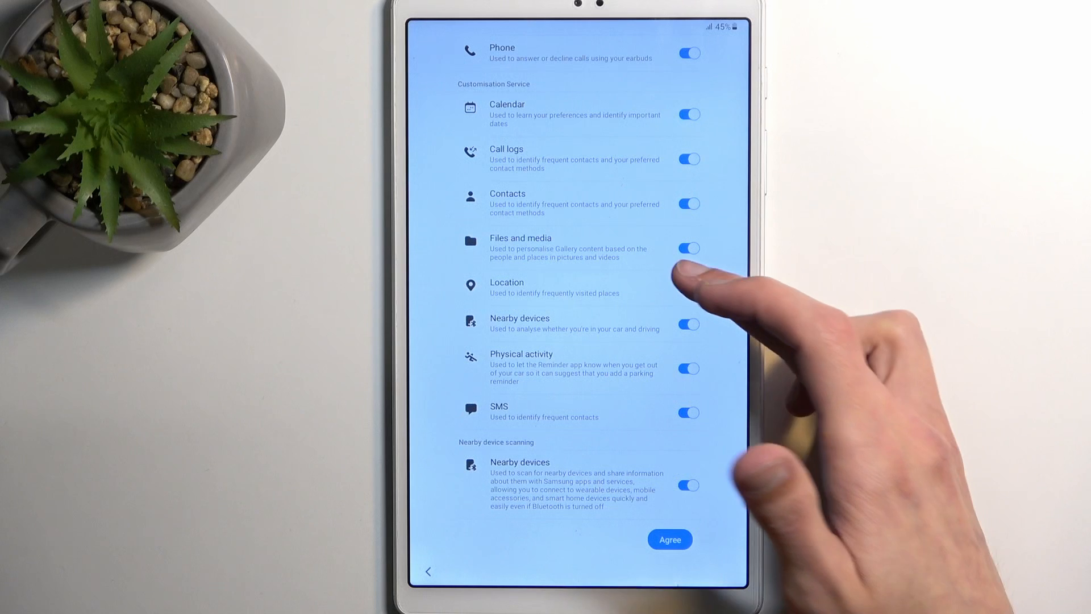
left_click(687, 288)
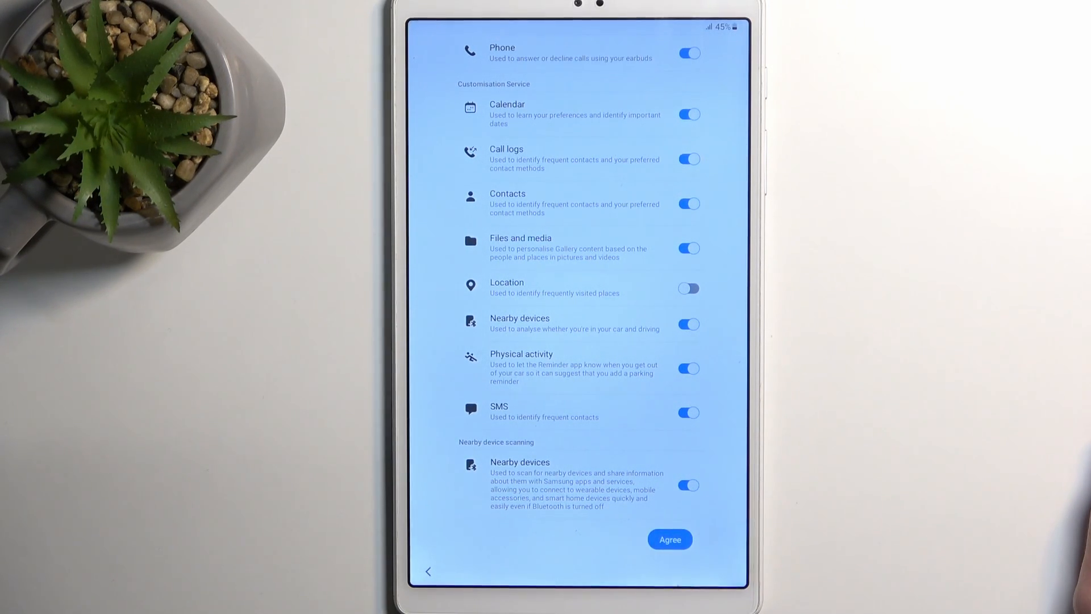
left_click(668, 539)
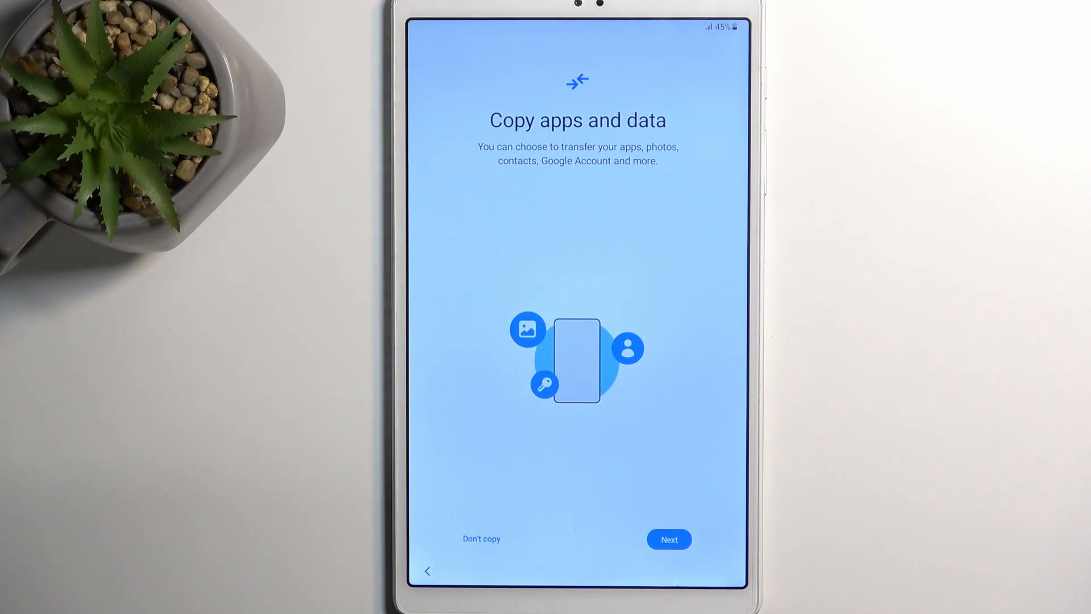
Step: Skip copying apps and data, disable sending usage and diagnostic data, and accept Google services
left_click(669, 538)
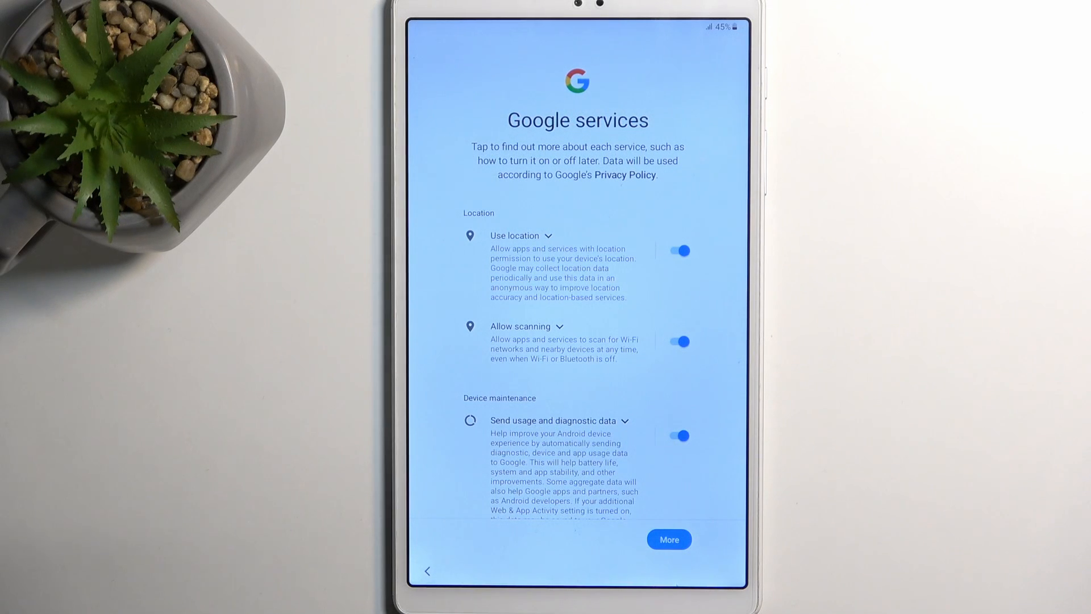
left_click(675, 436)
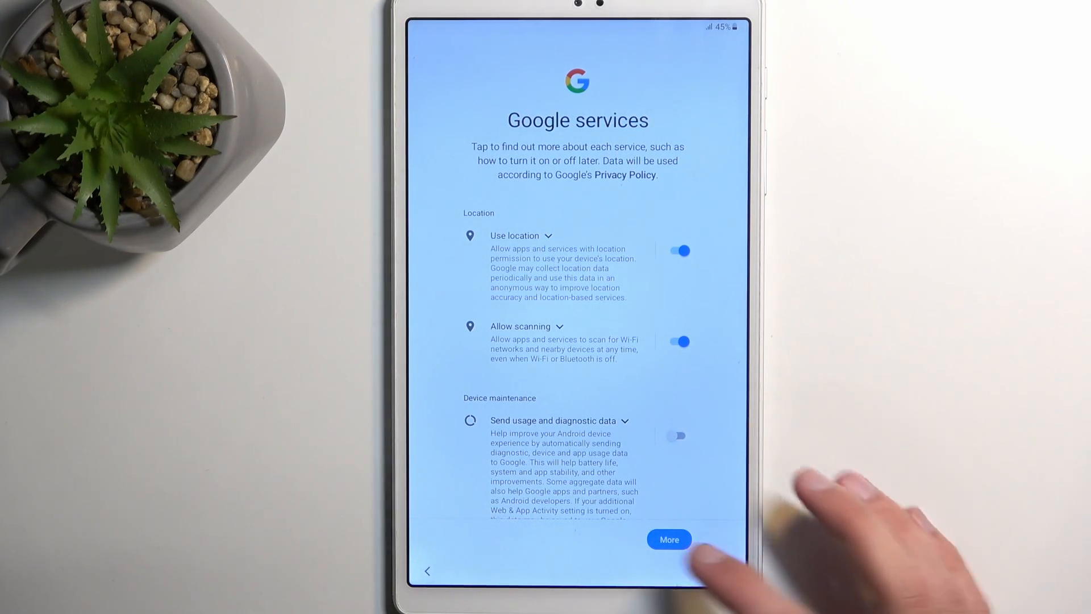
scroll("down", 3)
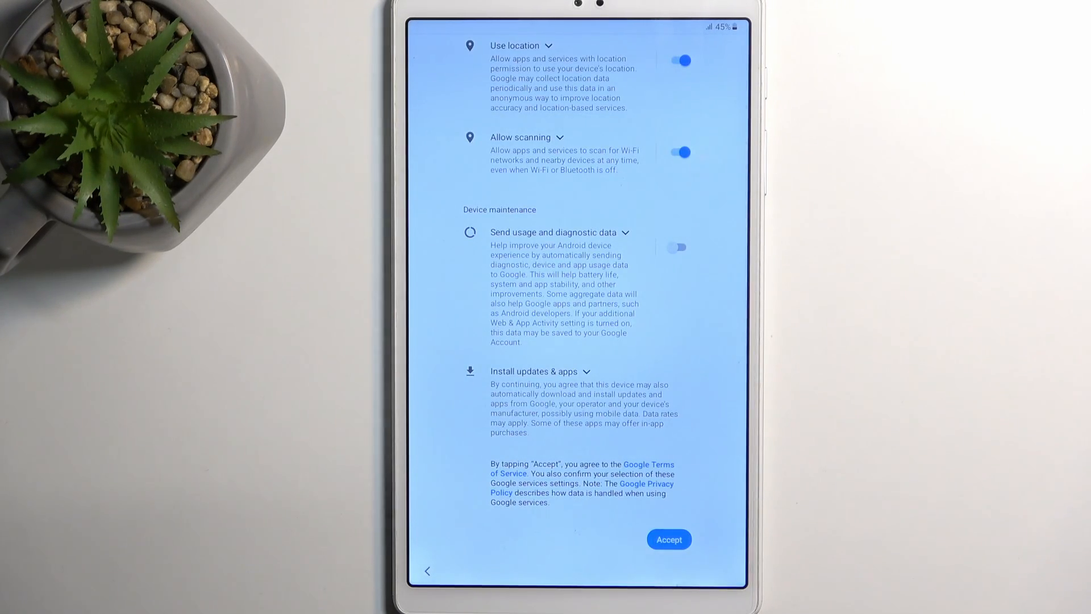
left_click(668, 539)
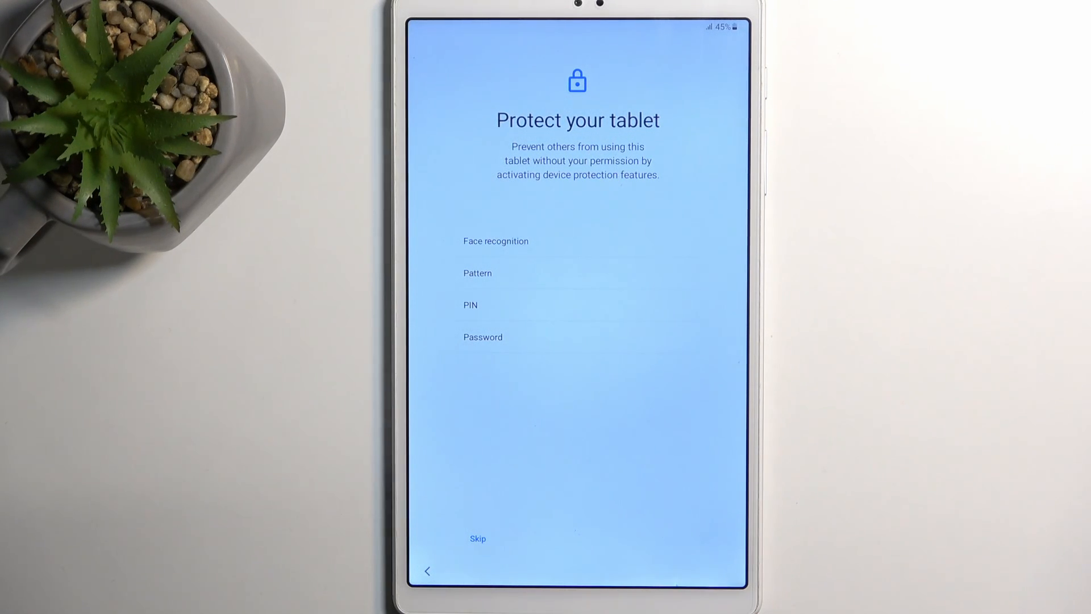
Step: Skip screen lock protection and confirm with Skip anyway
left_click(479, 538)
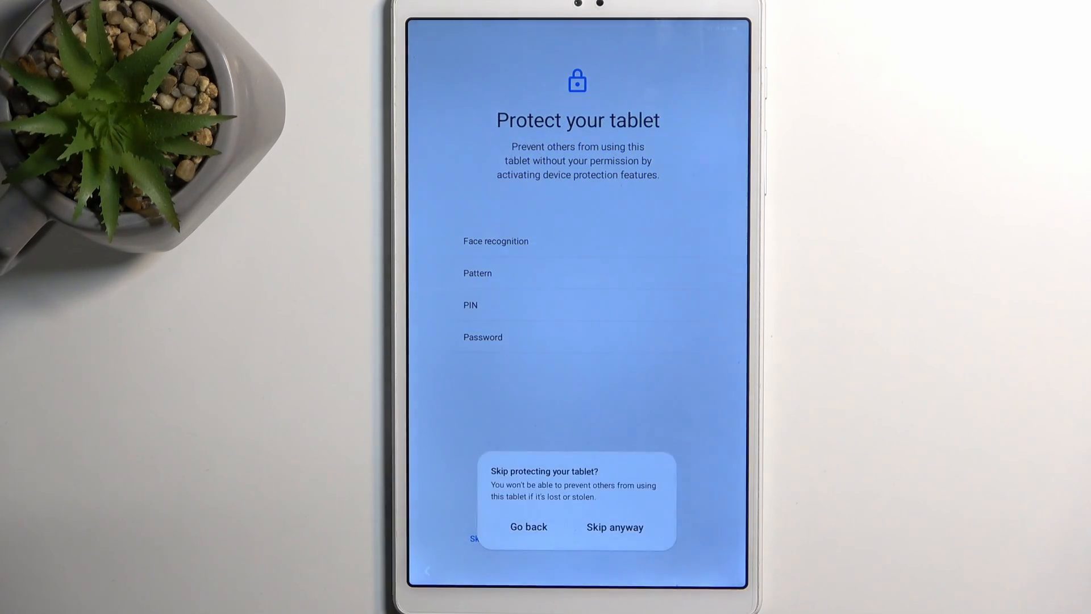
left_click(615, 526)
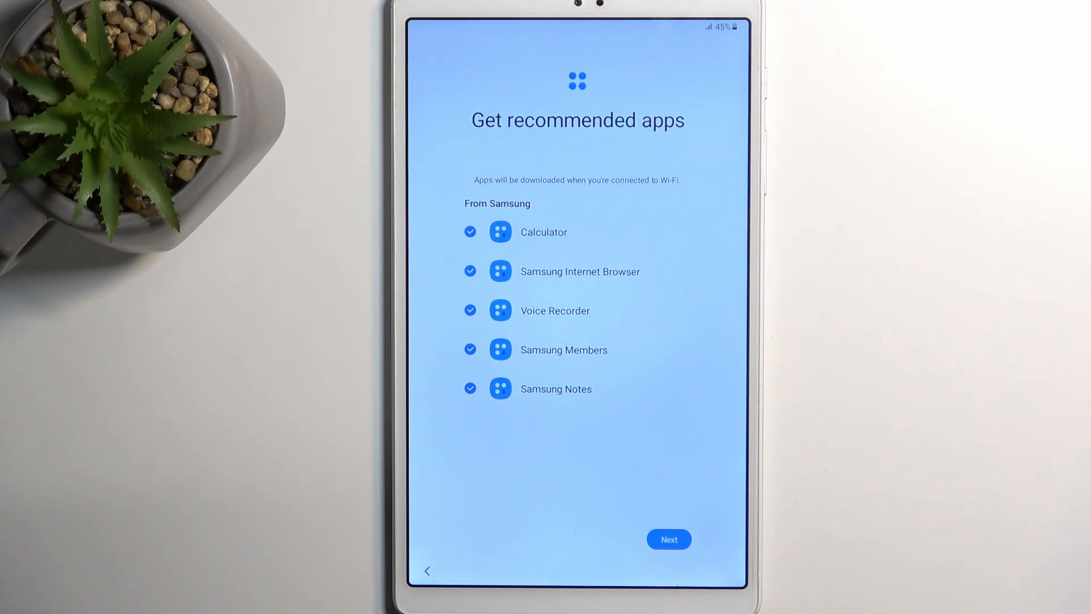
Step: Keep only Calculator and Voice Recorder, dropping Samsung Internet Browser, Members and Notes
left_click(669, 538)
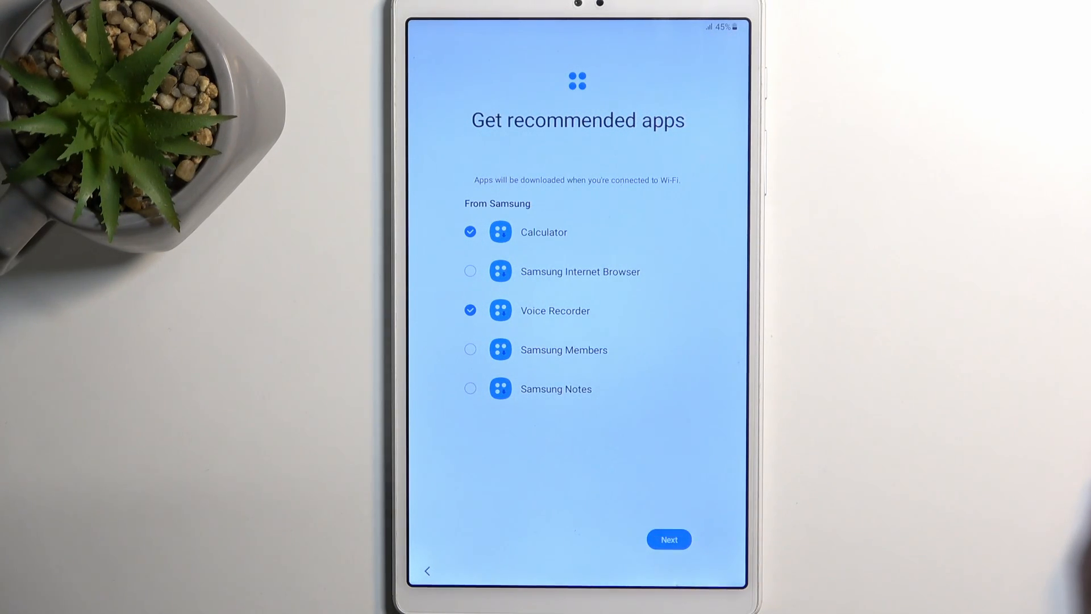
left_click(668, 538)
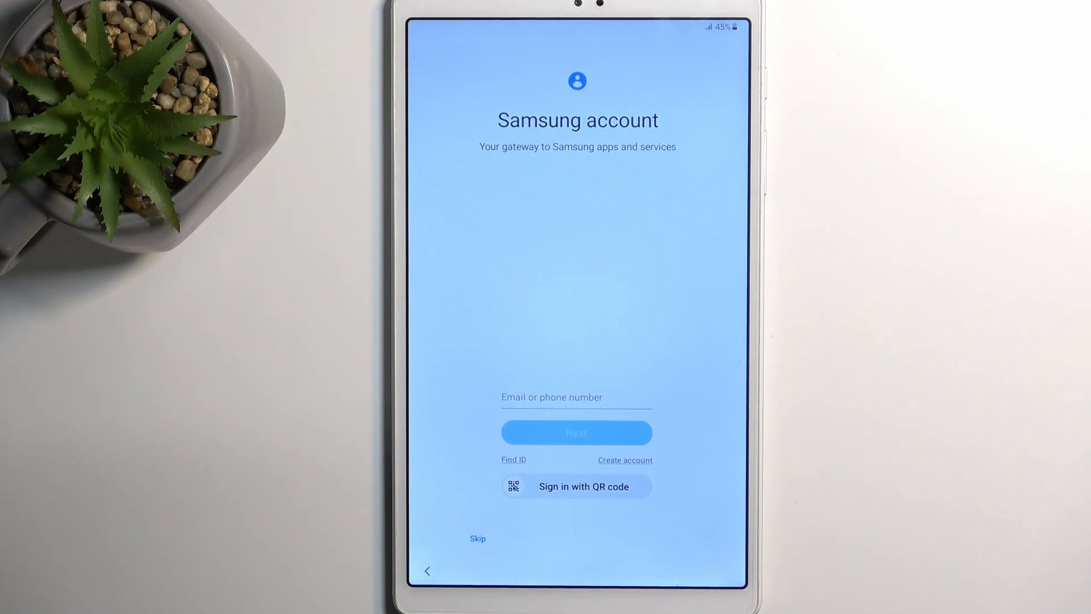
Step: Skip Samsung account sign-in and confirm in the 'Skip out on all this?' dialog
left_click(477, 538)
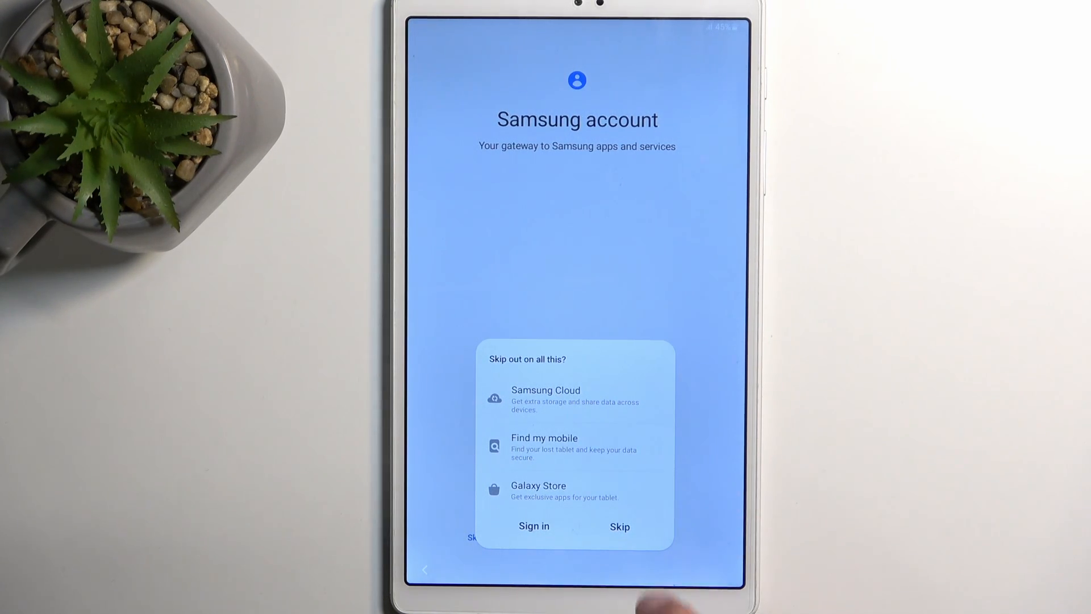
left_click(619, 526)
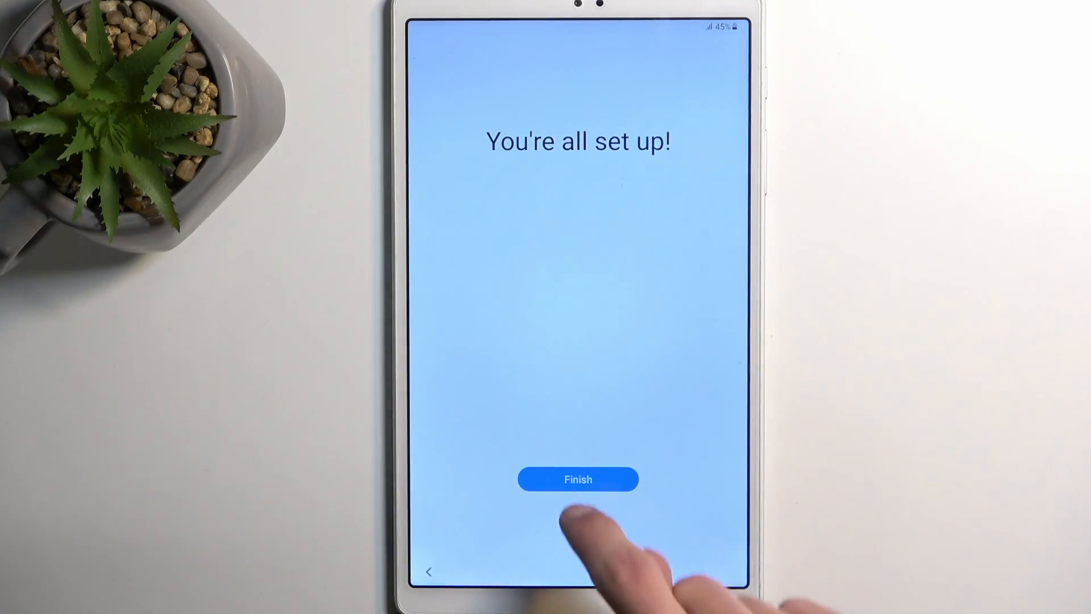
Step: Finish the wizard on 'You're all set up!' and land on the home screen
left_click(578, 478)
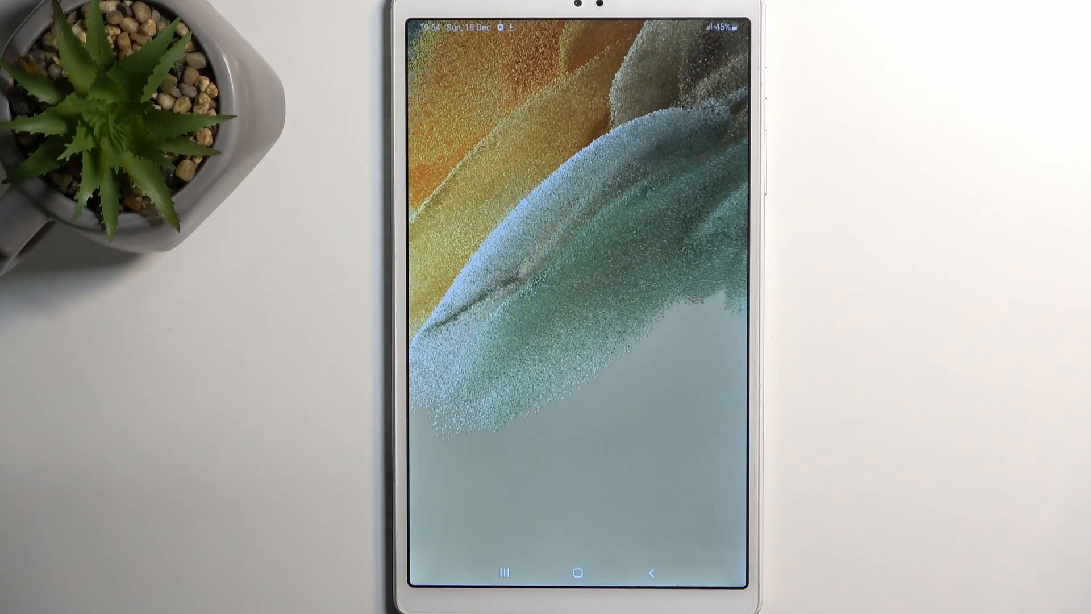